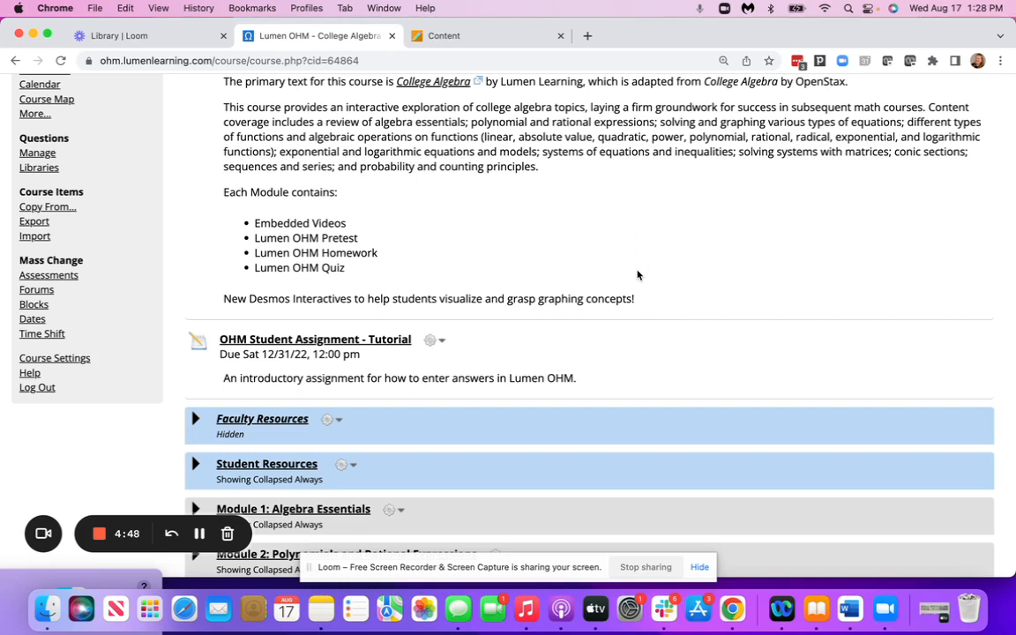
pyautogui.moveTo(104, 201)
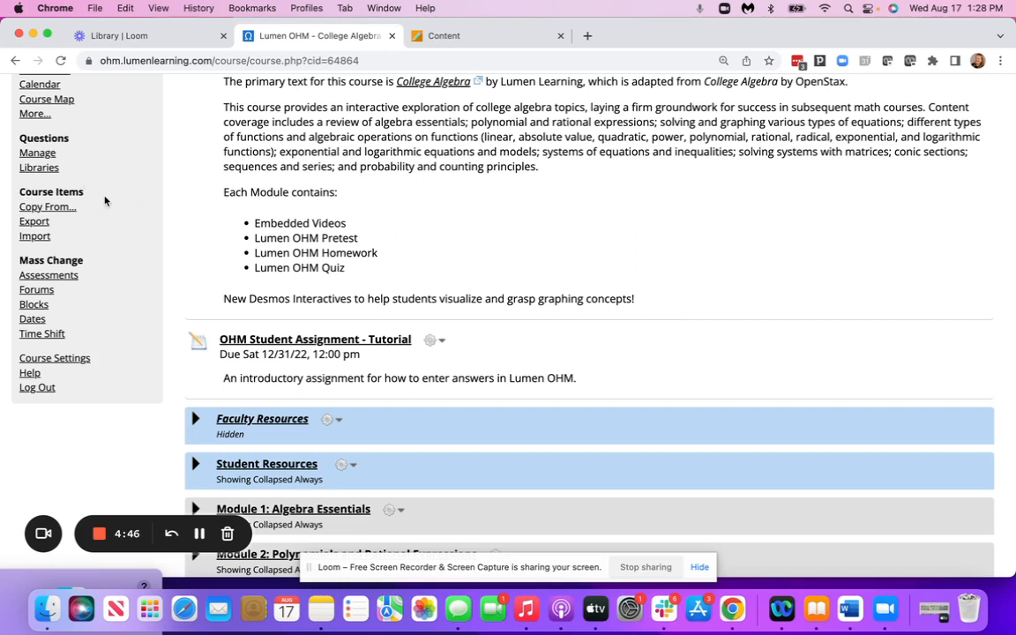
# Open the College Algebra course's Export page from the Course Items sidebar.
pyautogui.click(33, 221)
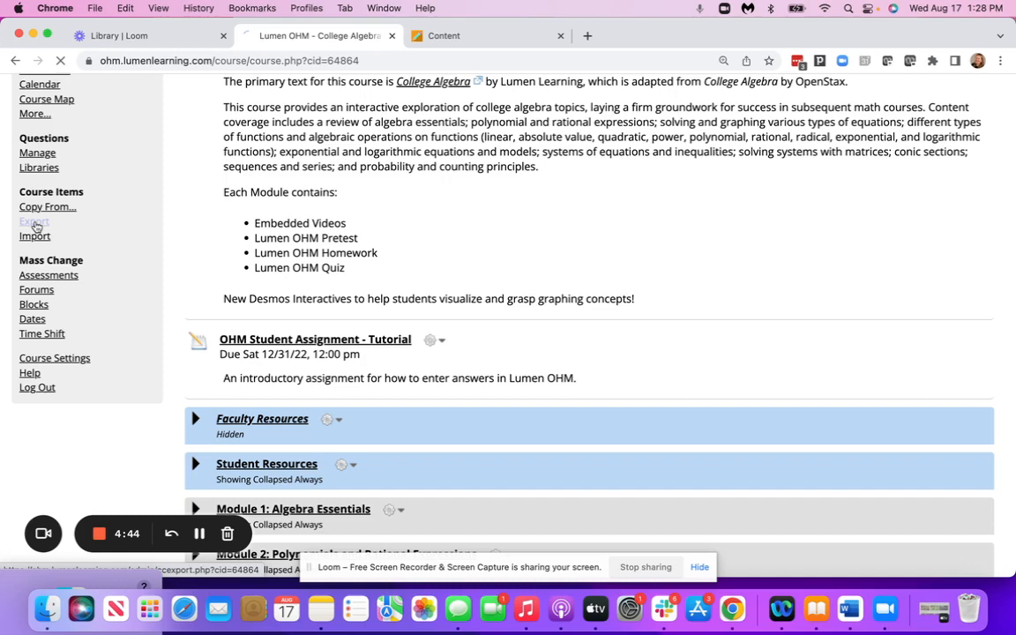
# Export the entire course for BlackBoard and download the BlackBoard cartridge.
pyautogui.click(35, 220)
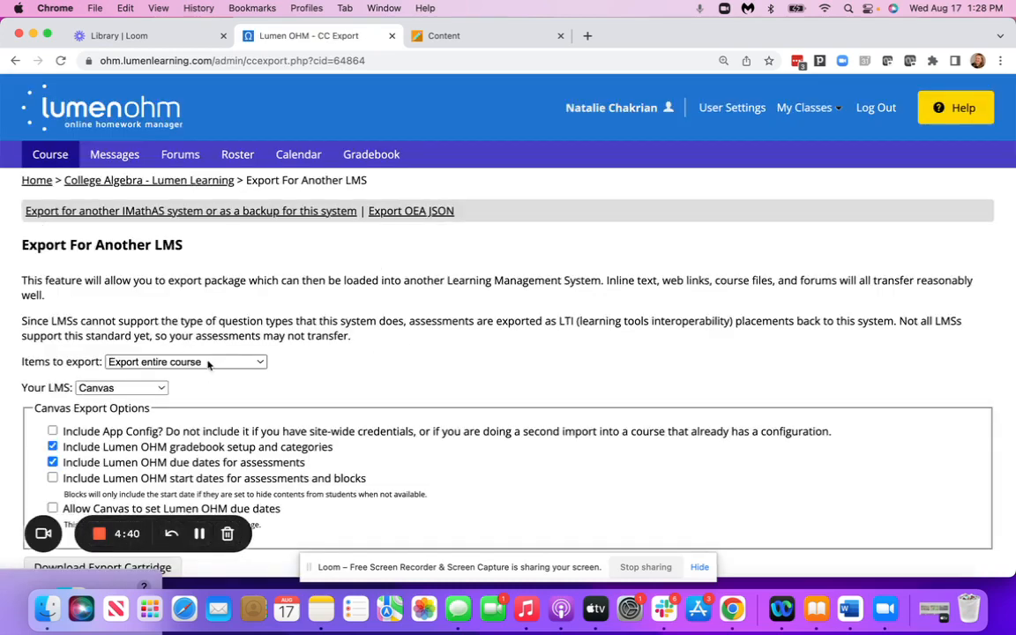
pyautogui.click(186, 361)
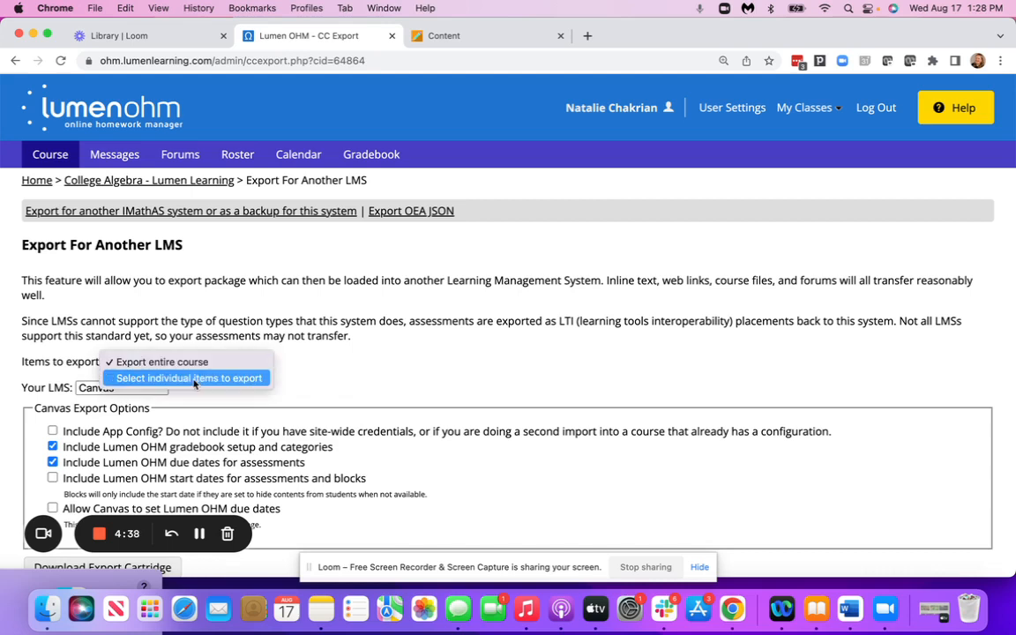
pyautogui.click(162, 362)
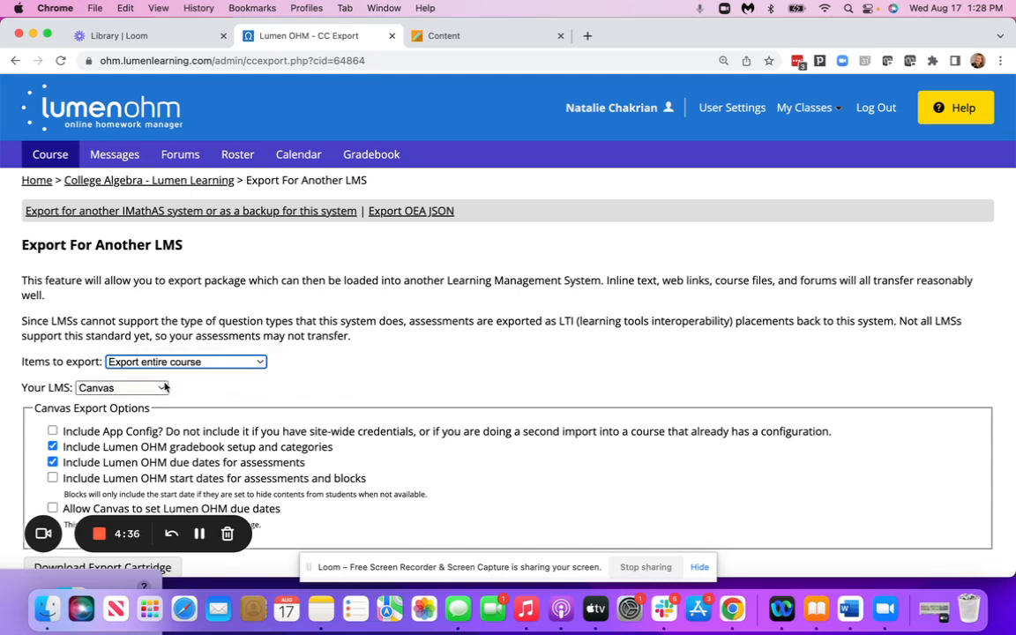
pyautogui.click(121, 387)
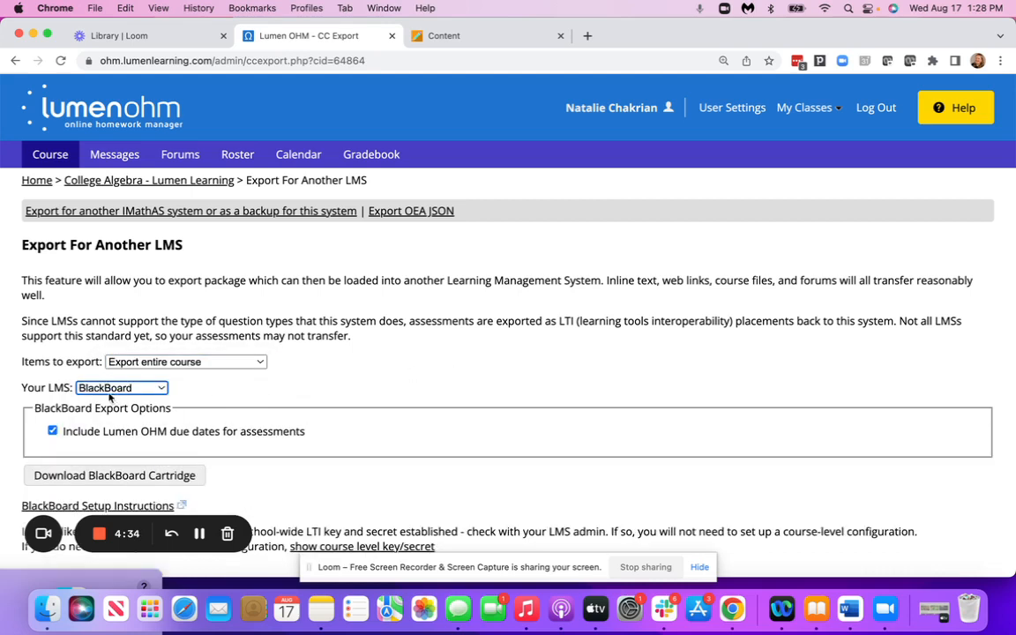
pyautogui.scroll(3)
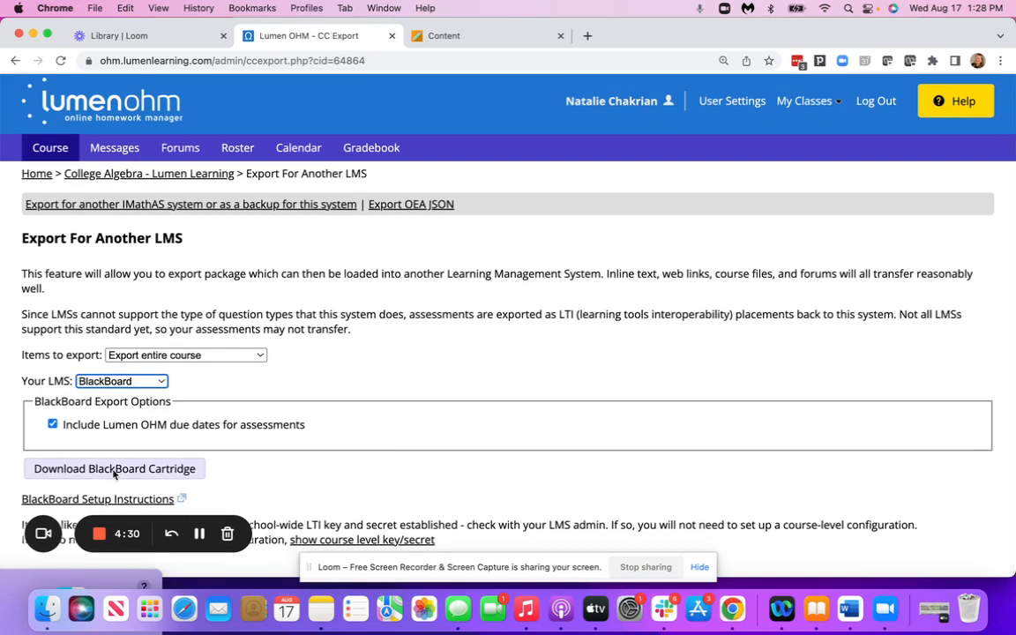
pyautogui.click(114, 469)
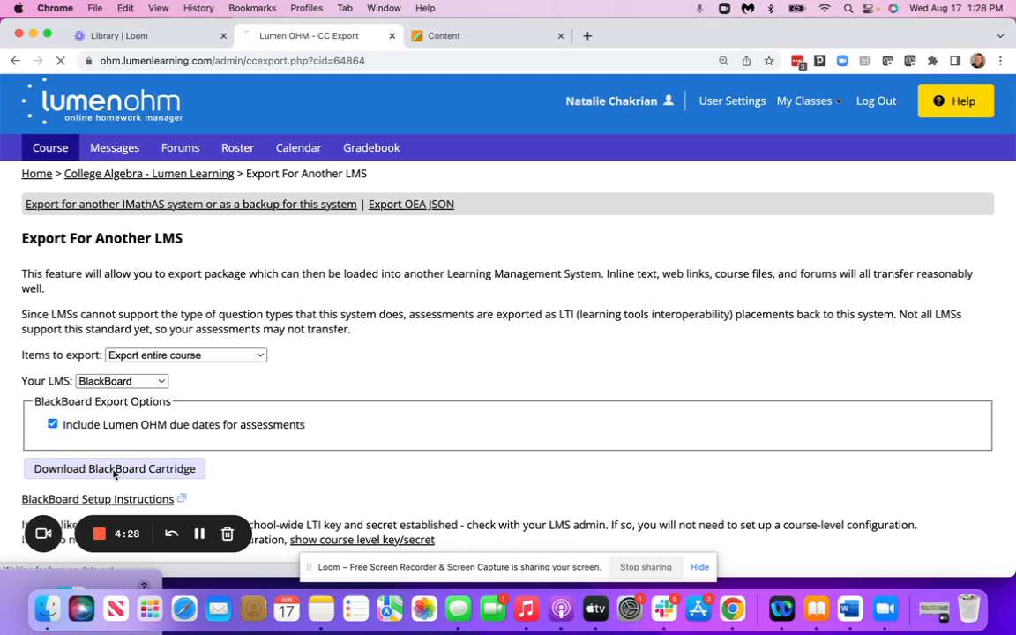
pyautogui.click(113, 469)
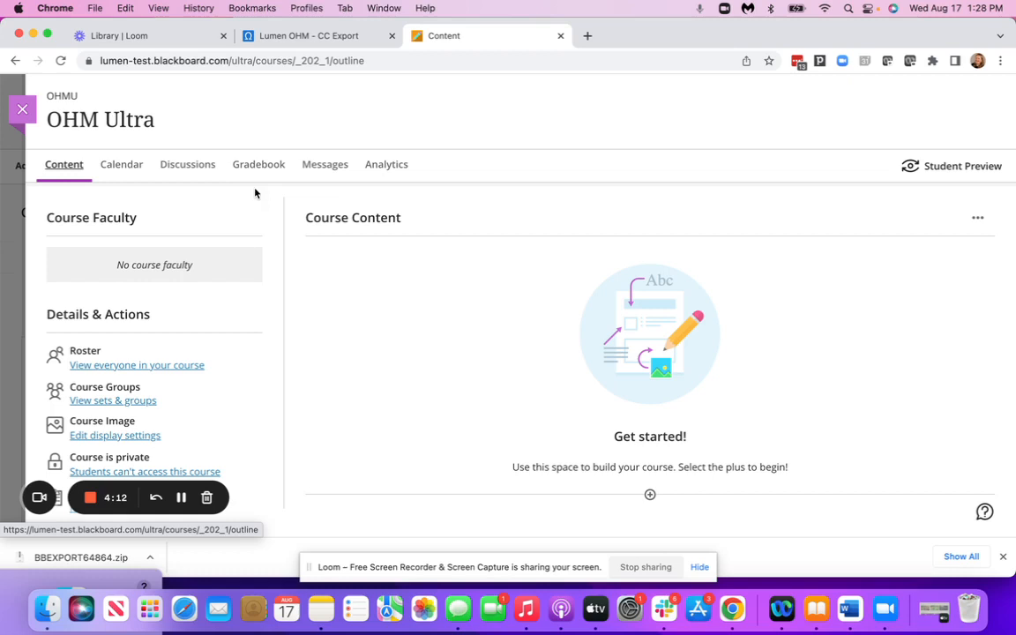
pyautogui.moveTo(705, 271)
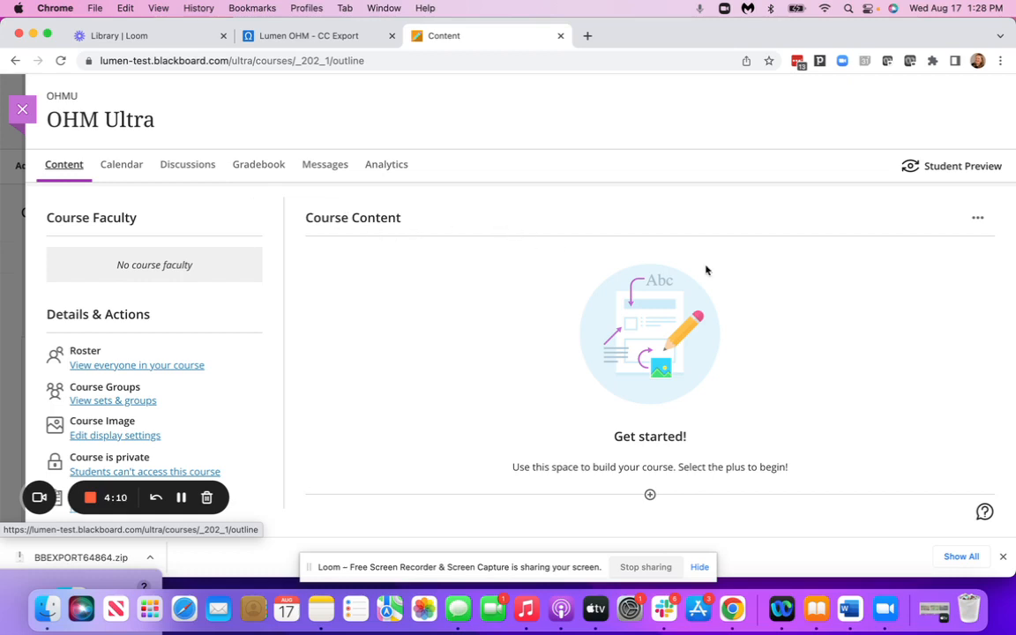
pyautogui.moveTo(977, 218)
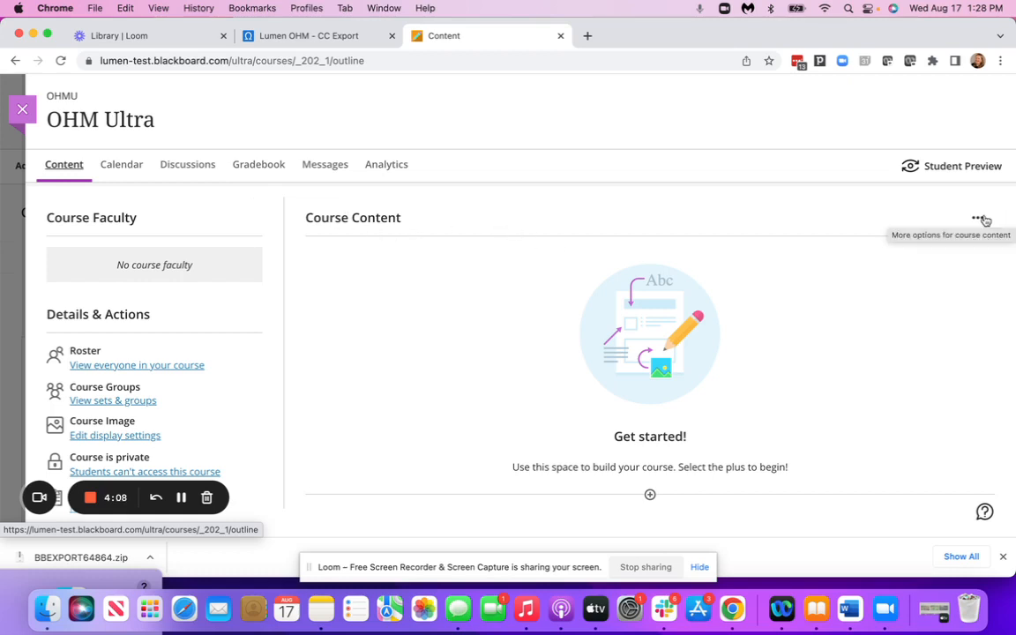
# Choose Import Content from the Course Content options menu in OHM Ultra.
pyautogui.click(978, 218)
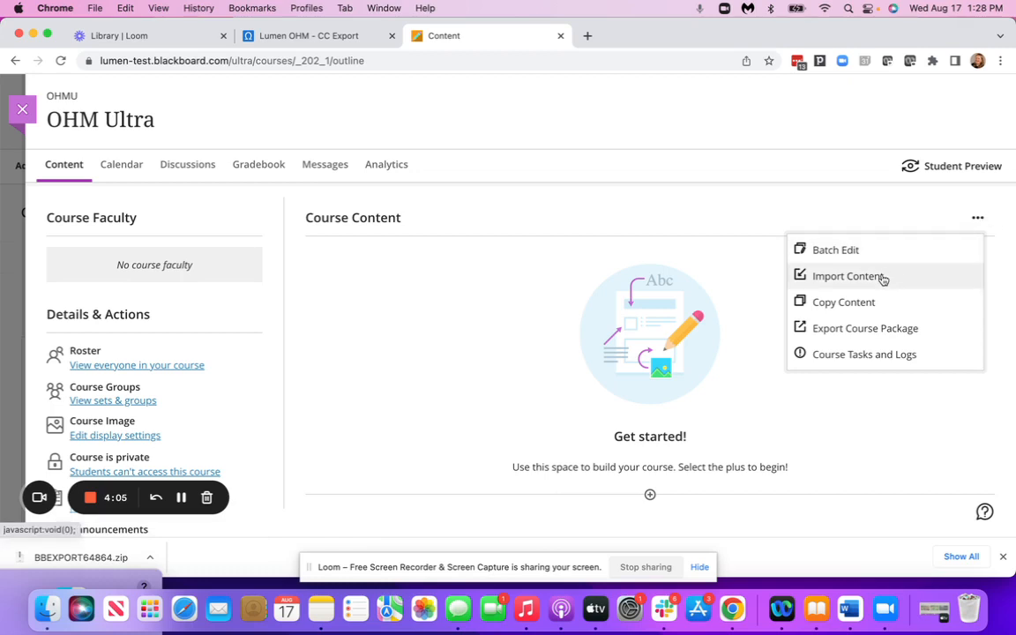
pyautogui.click(847, 276)
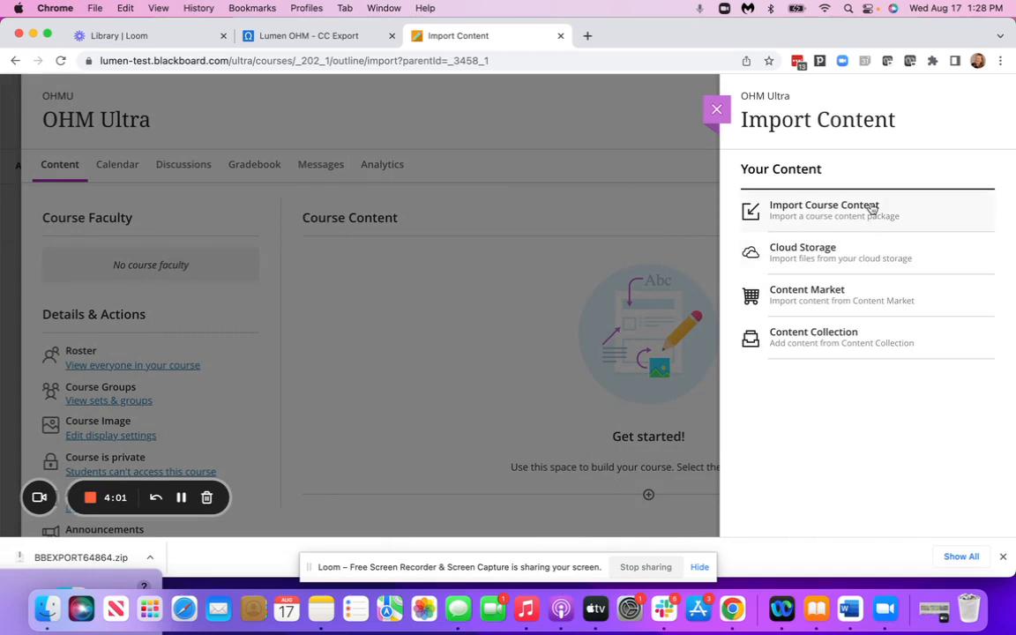
# Upload the BBEXPORT64864.zip cartridge as the course content package to import.
pyautogui.click(824, 210)
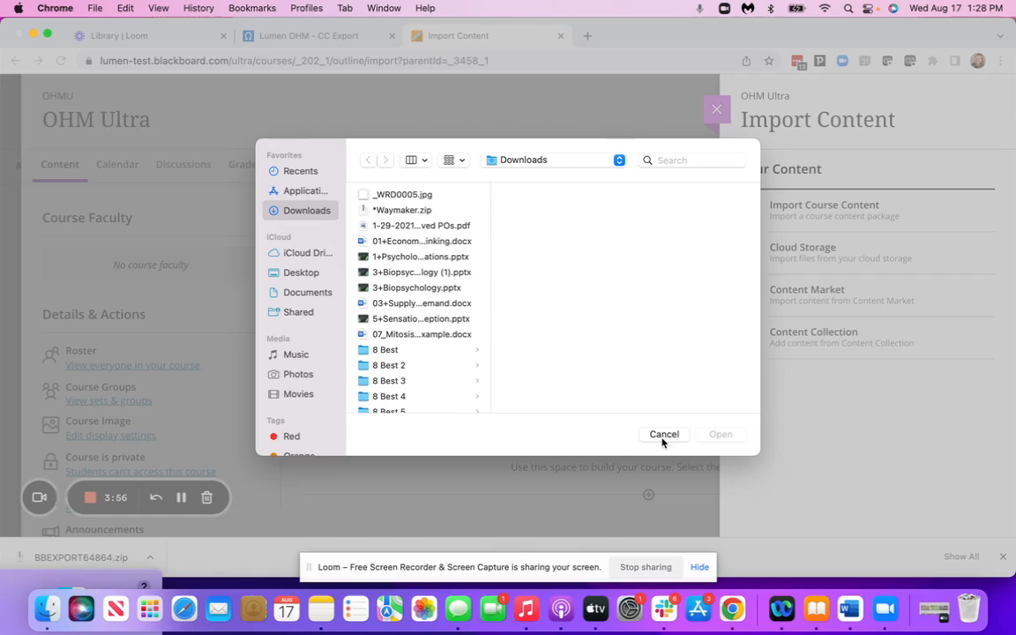
pyautogui.click(664, 434)
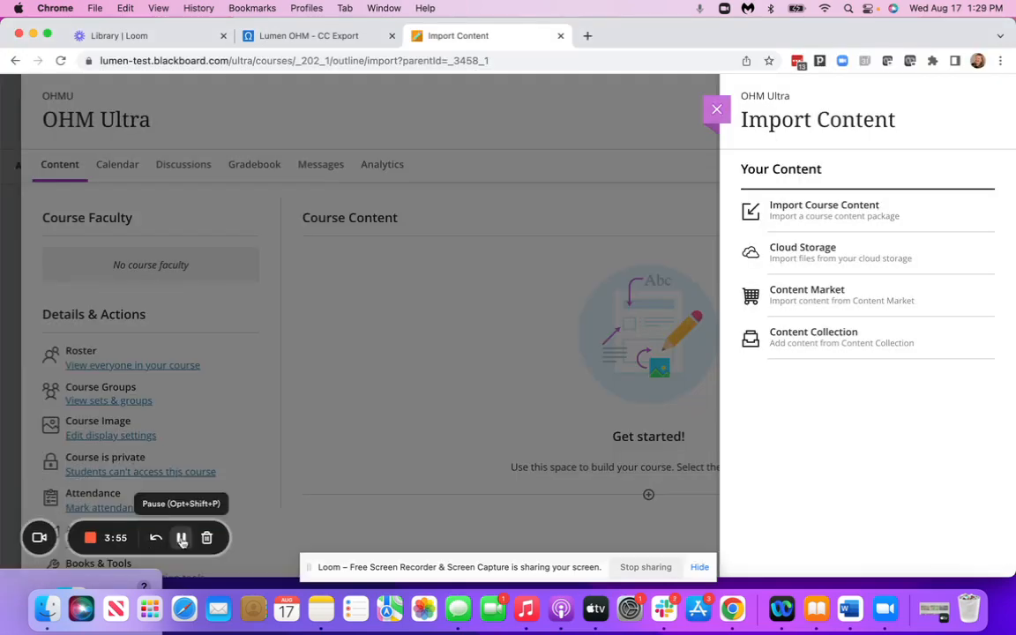
pyautogui.click(180, 538)
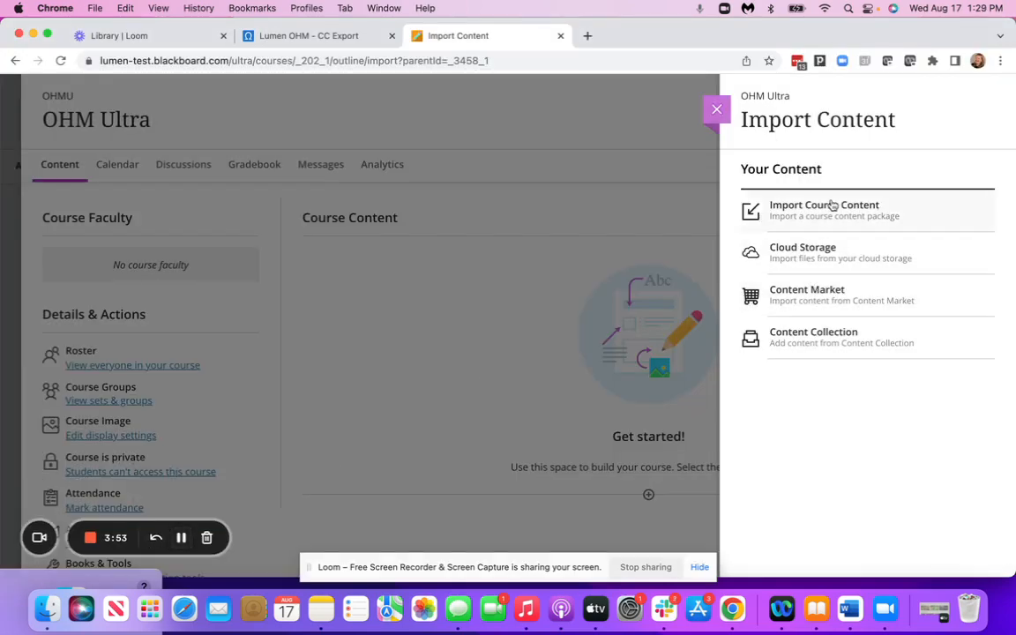
pyautogui.click(824, 210)
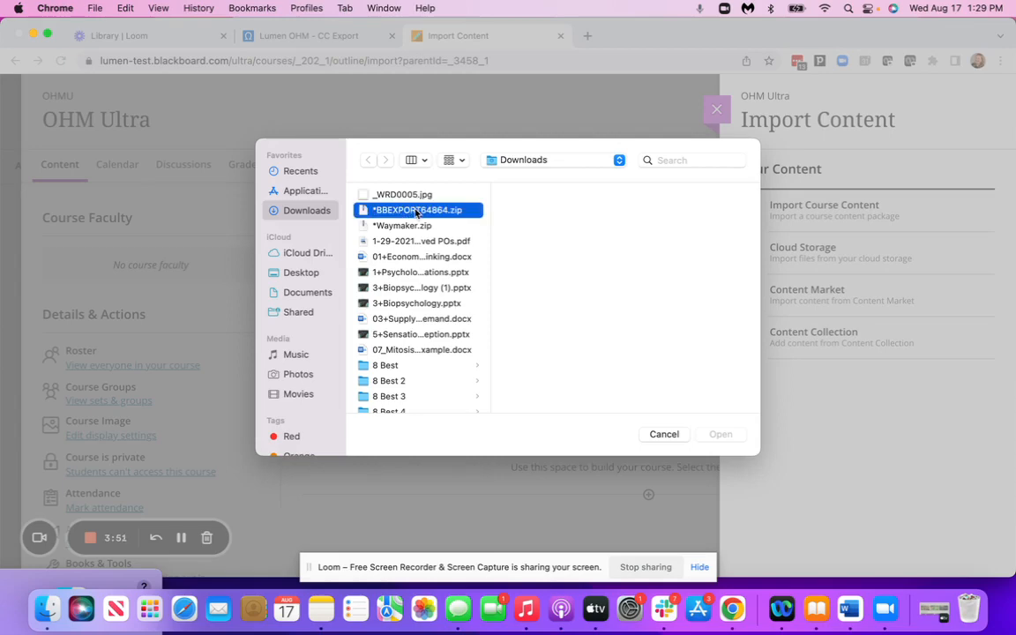
pyautogui.click(665, 433)
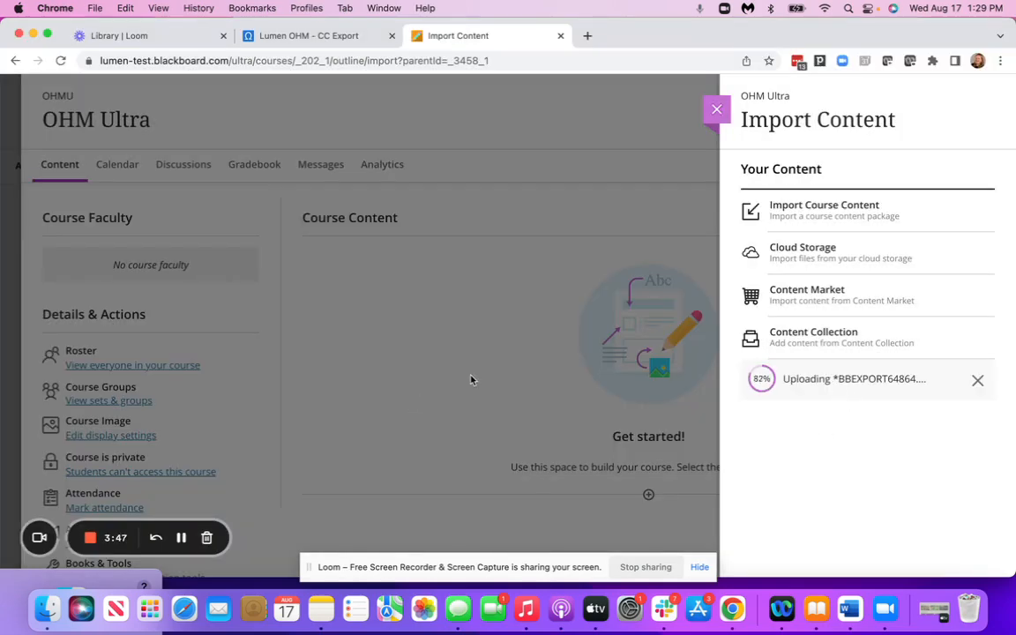
pyautogui.click(718, 110)
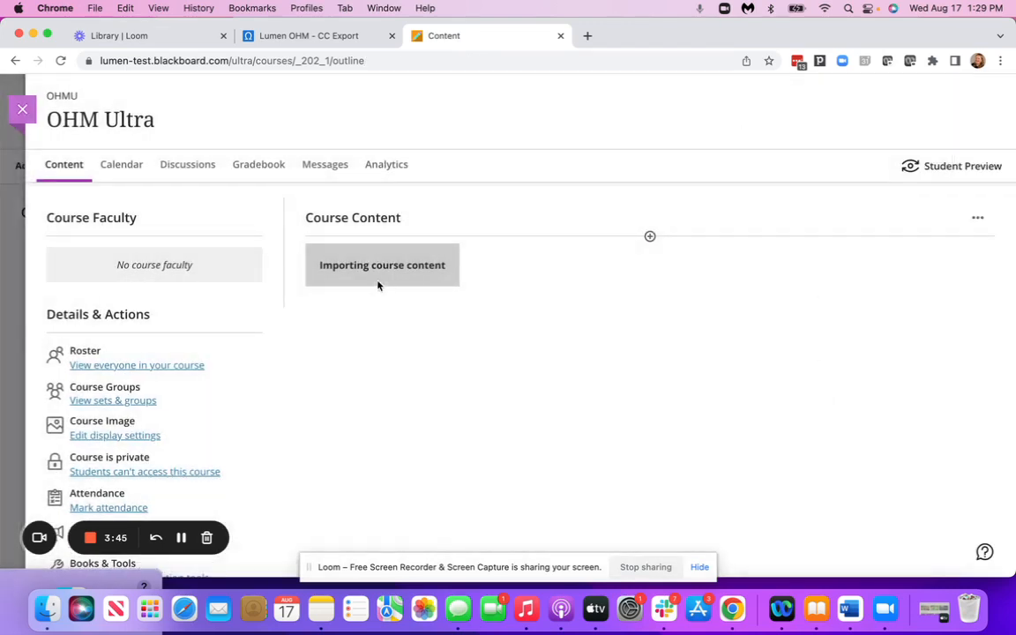
pyautogui.moveTo(536, 257)
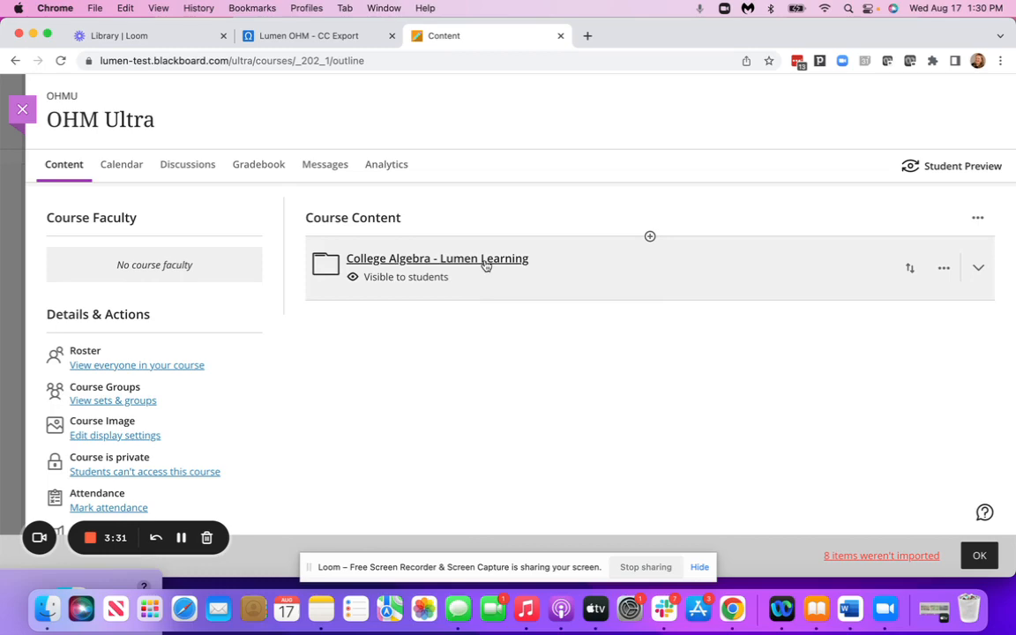
# Expand the College Algebra folder and Module 2, then open Pretest: Module 2.
pyautogui.click(977, 267)
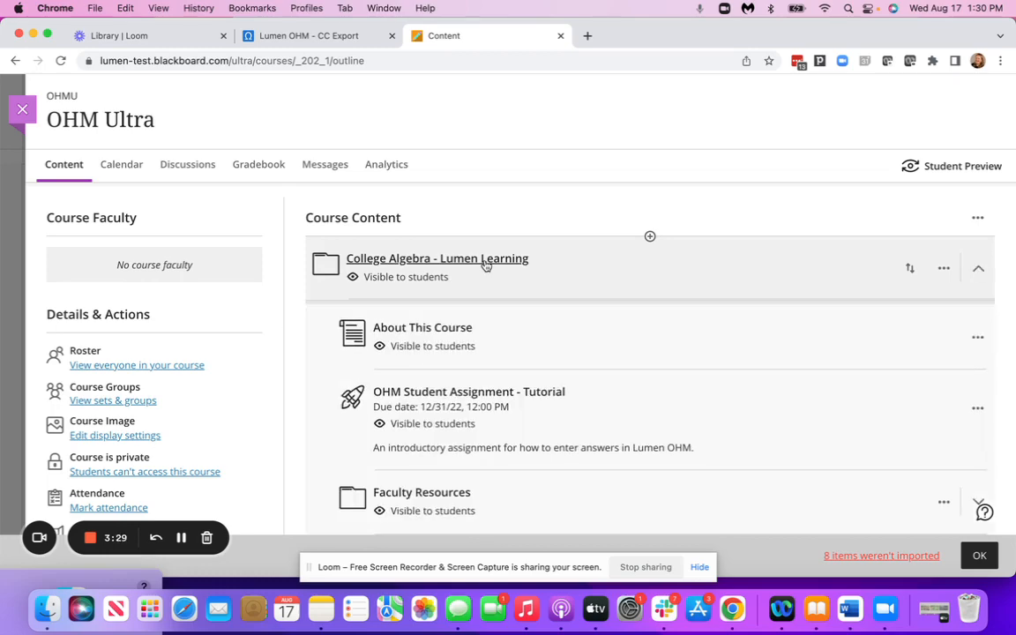
pyautogui.scroll(-3)
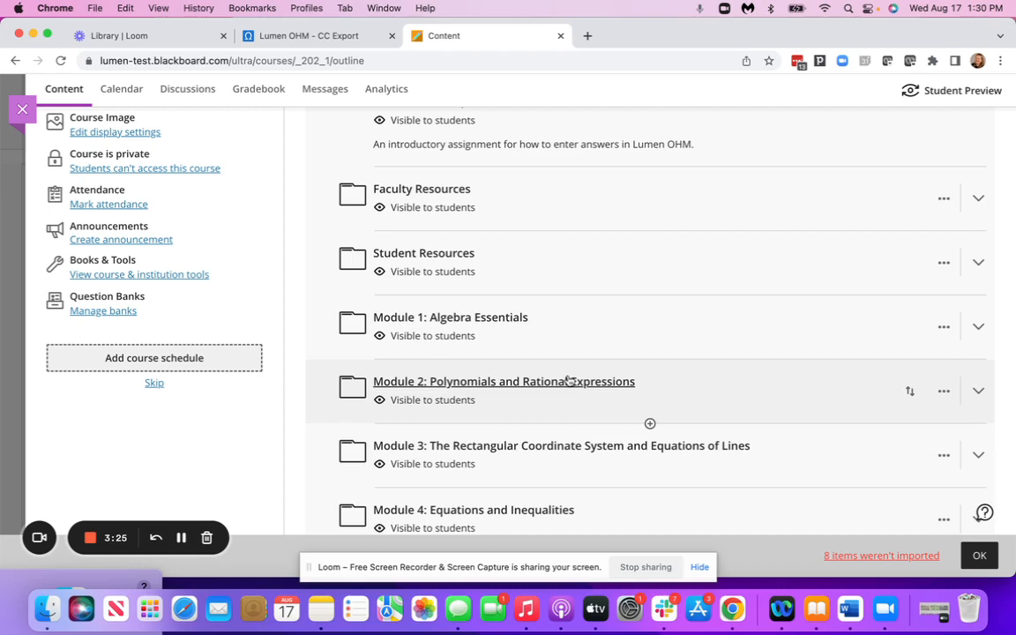
pyautogui.moveTo(474, 390)
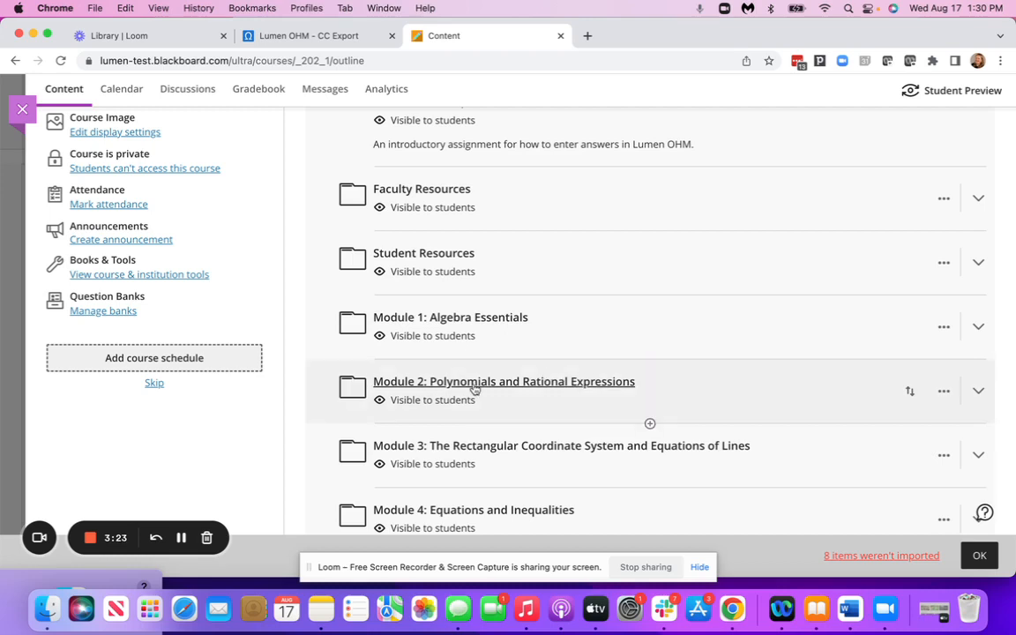
pyautogui.click(978, 391)
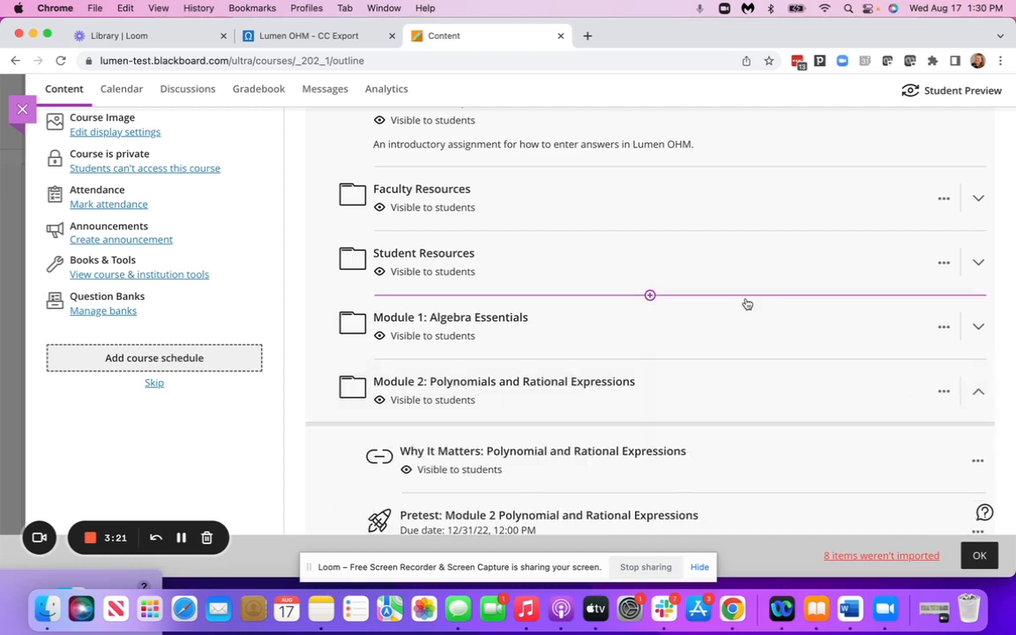
pyautogui.scroll(-3)
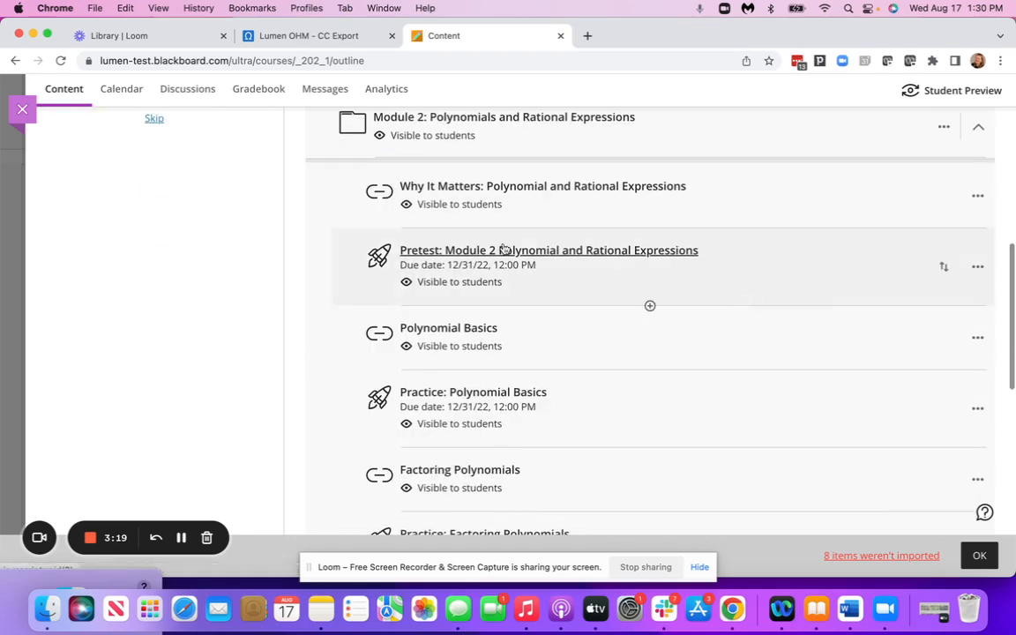
pyautogui.click(549, 249)
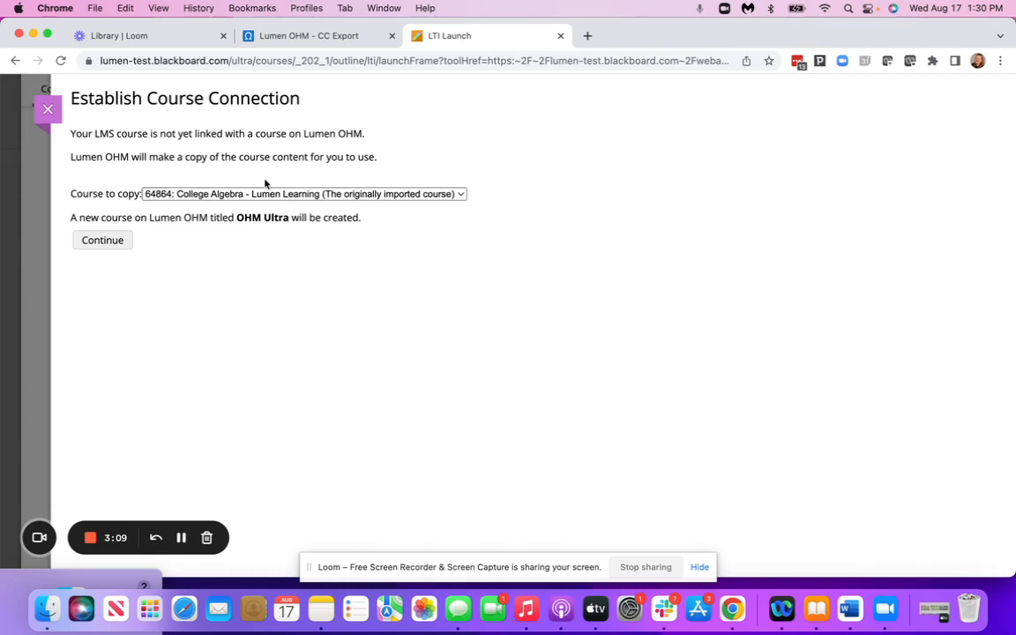
pyautogui.moveTo(508, 152)
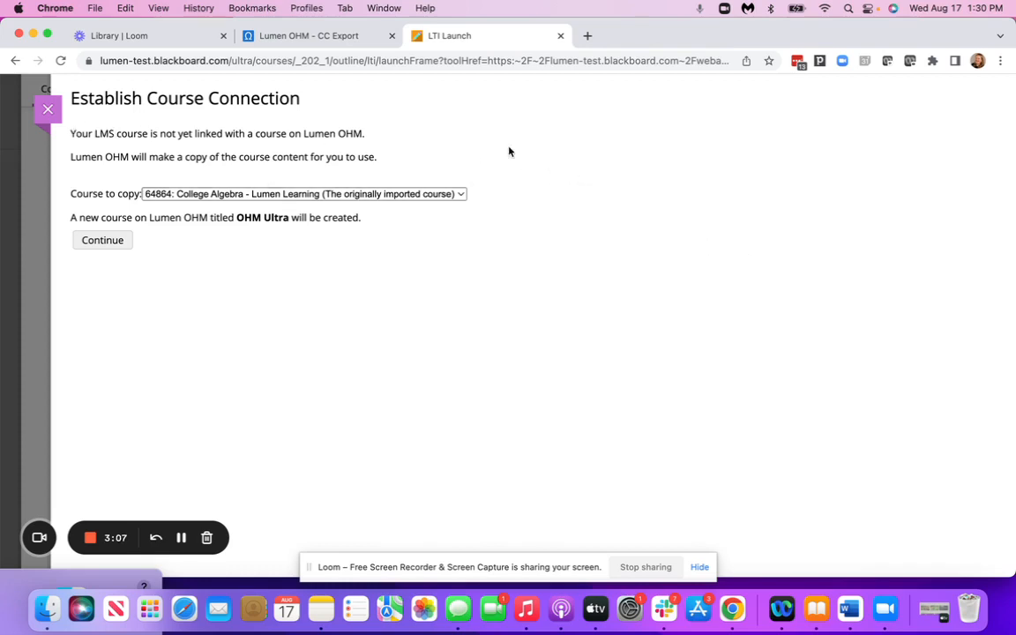